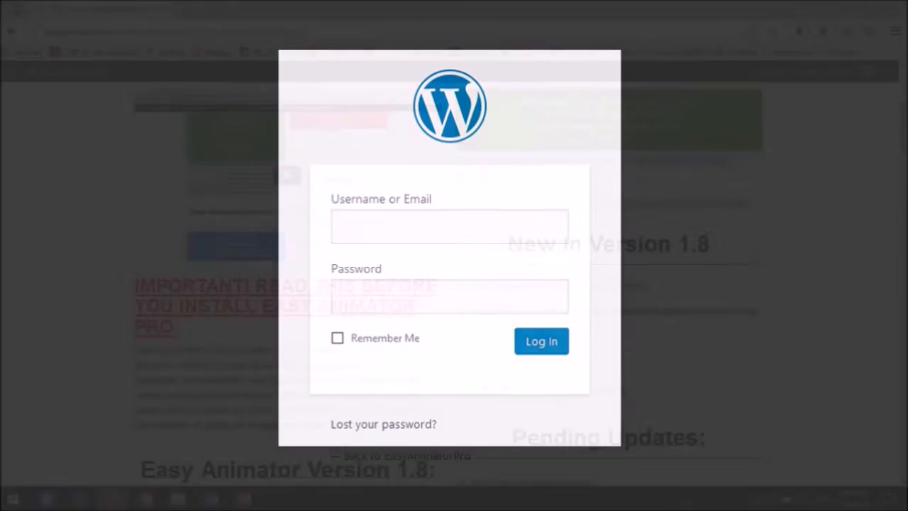
Sign in to the Easy Animator Pro member site and start the 1.8.0 installer download
left_click(541, 341)
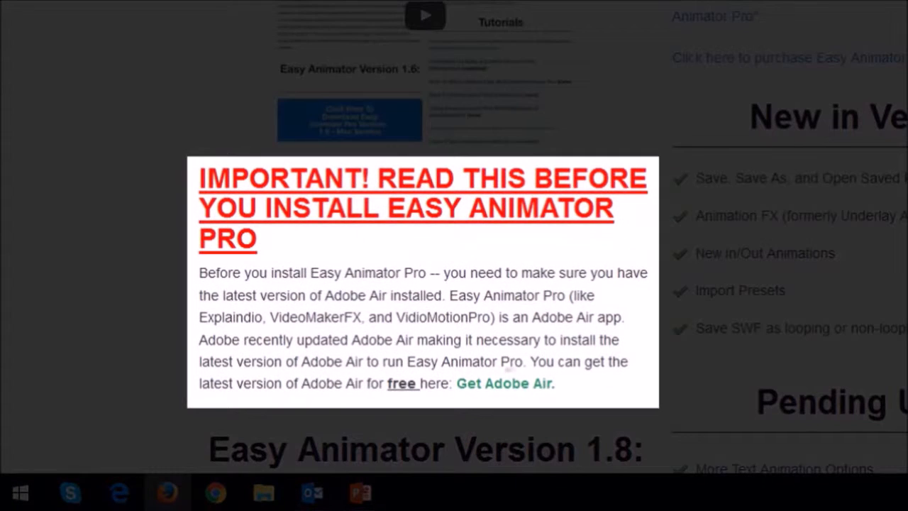
left_click(504, 384)
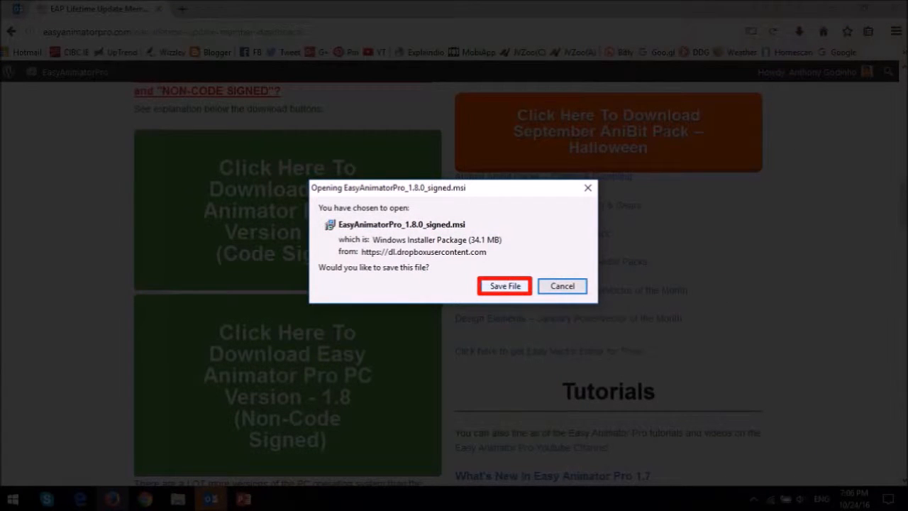
Save EasyAnimatorPro_1.8.0_signed.msi and launch it from Firefox's downloads list
left_click(504, 285)
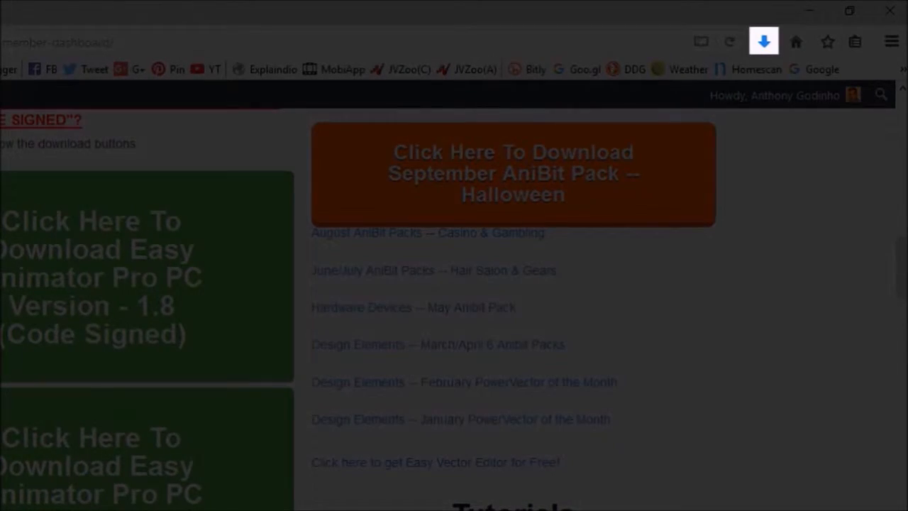
left_click(765, 41)
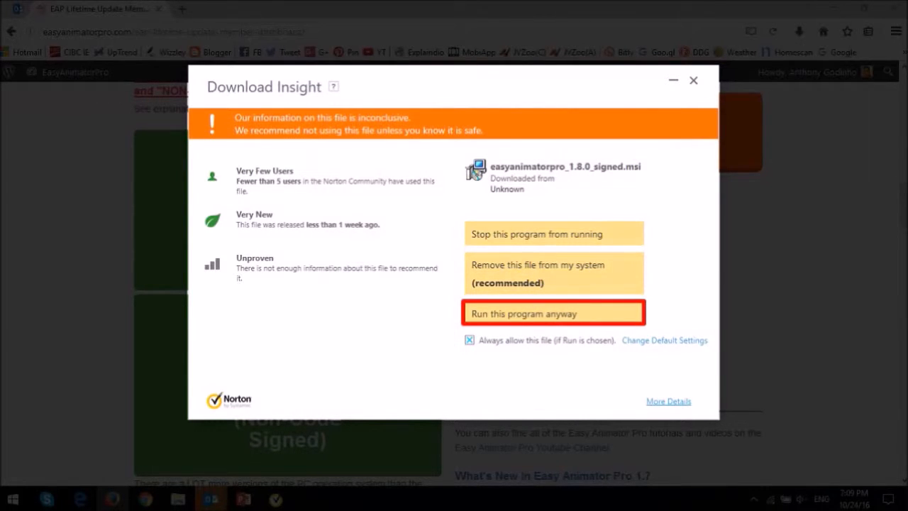
Override Norton's Download Insight warning and approve the User Account Control prompt
left_click(554, 313)
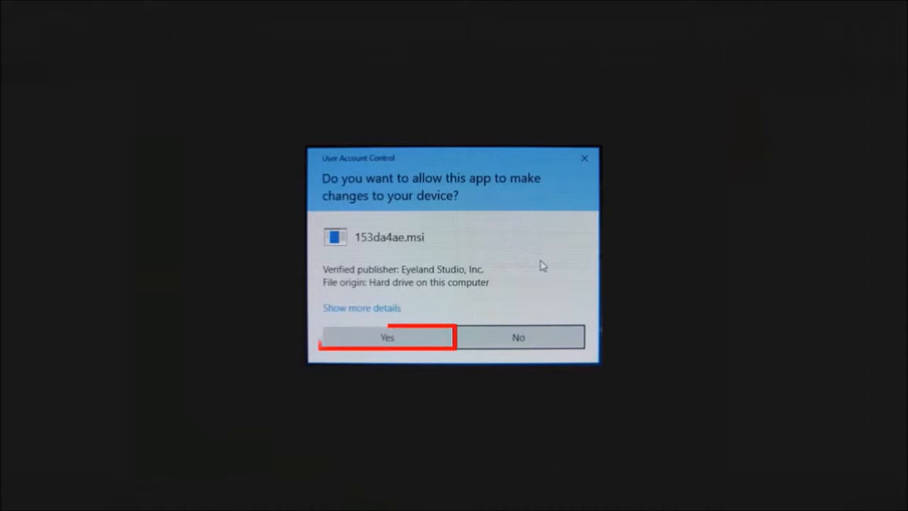
left_click(387, 337)
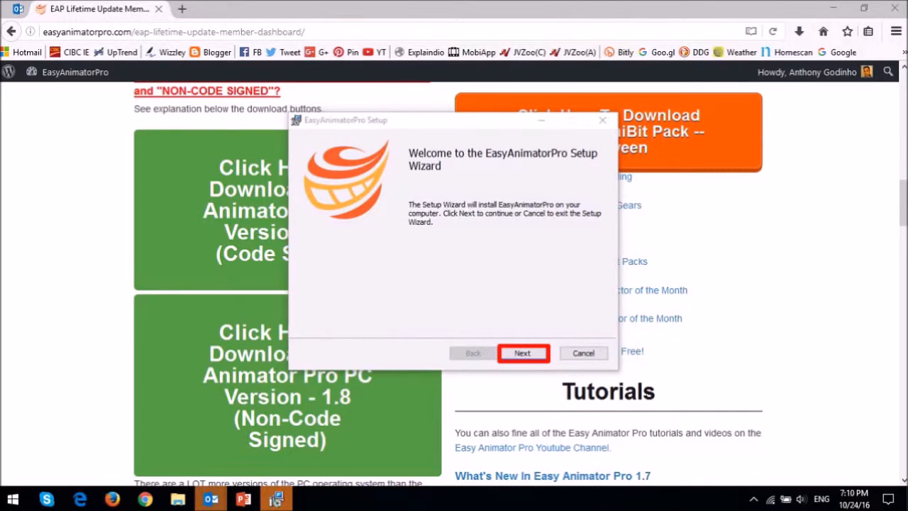
Move past the welcome and read-me pages and accept the license agreement
left_click(522, 353)
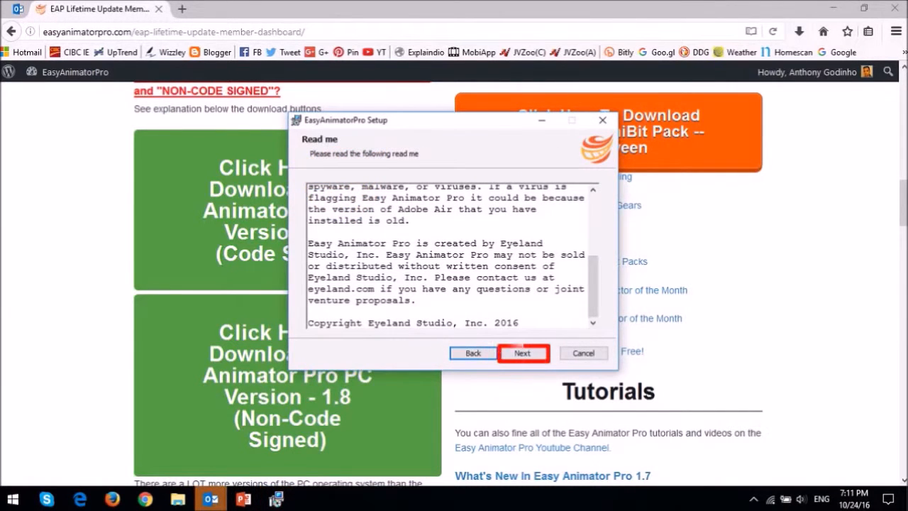
left_click(523, 352)
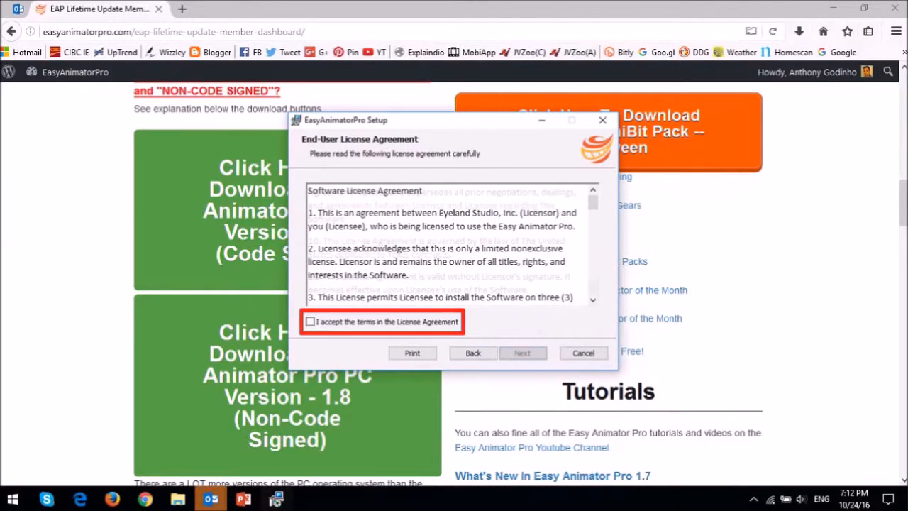
left_click(310, 322)
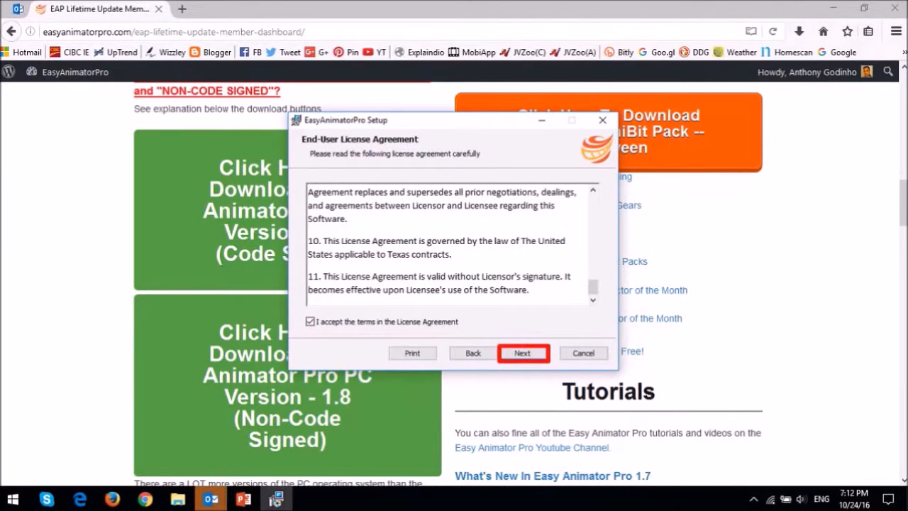
left_click(523, 353)
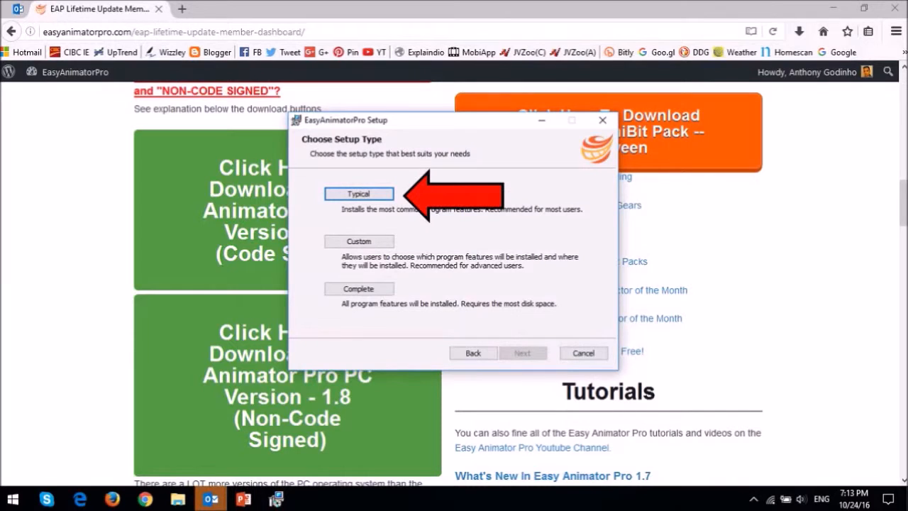
Run a Typical installation and finish with Easy Animator Pro set to launch
left_click(522, 353)
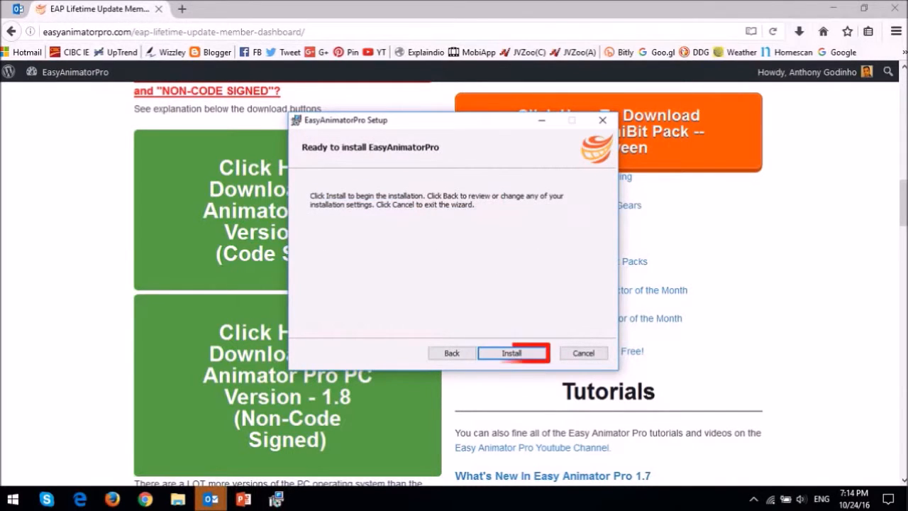
left_click(512, 353)
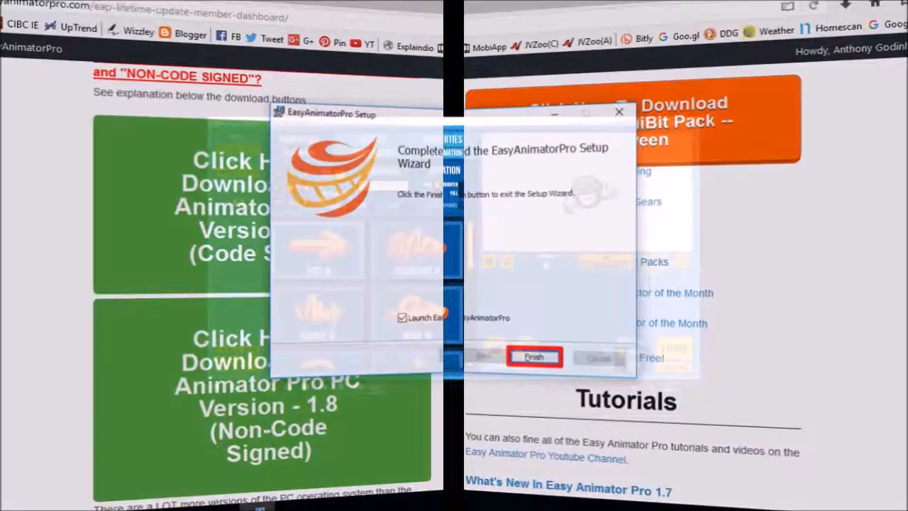
left_click(533, 357)
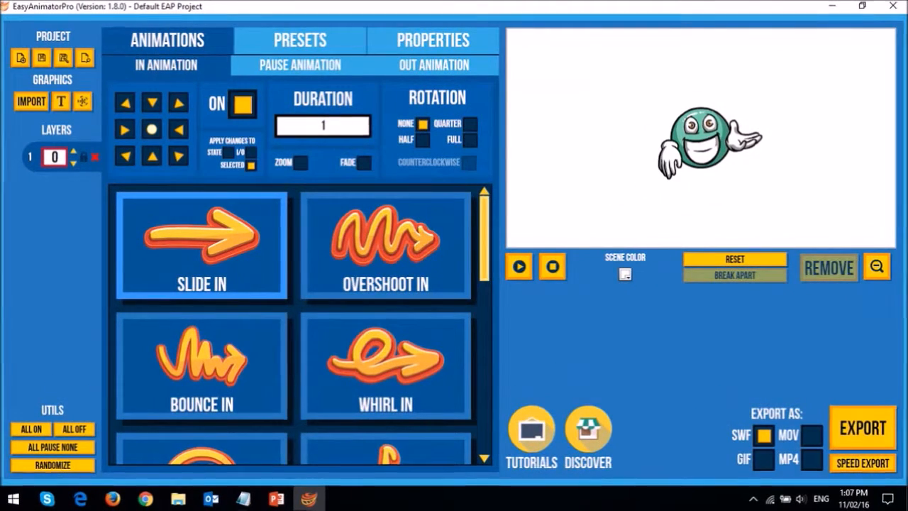